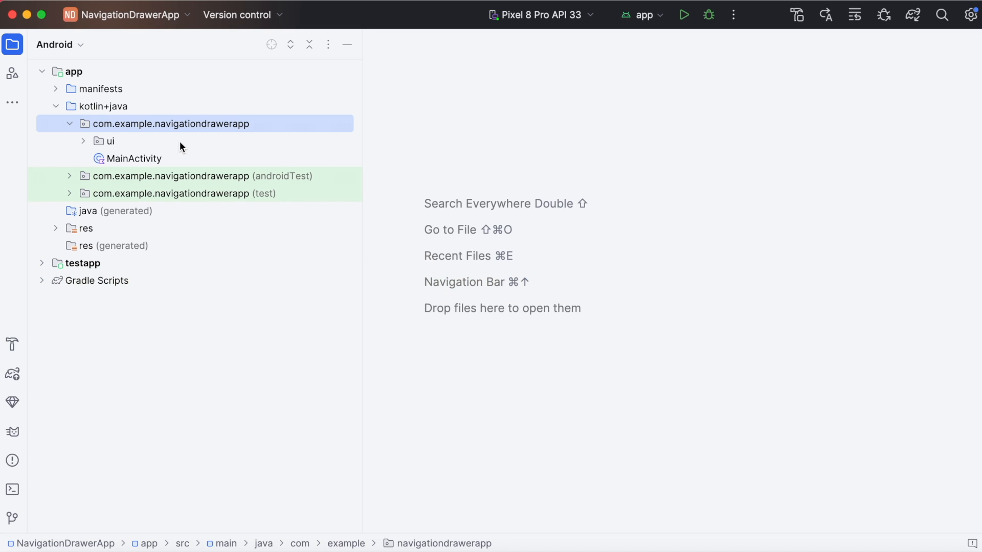
{"action": "mouse_move", "coordinate": [148, 130]}
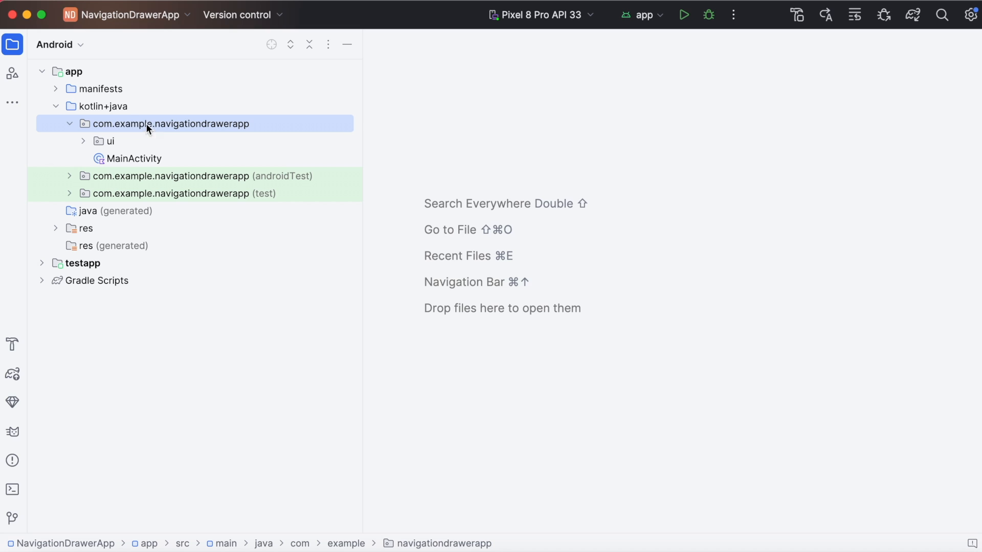
{"action": "mouse_move", "coordinate": [117, 123]}
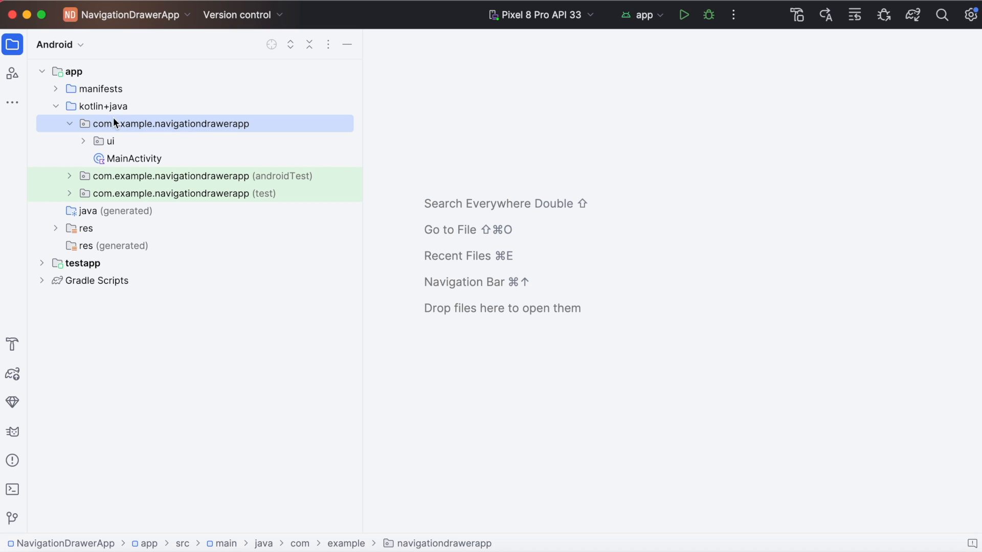
Expand the ui package and select its home and slideshow subpackages
{"action": "left_click", "coordinate": [84, 141]}
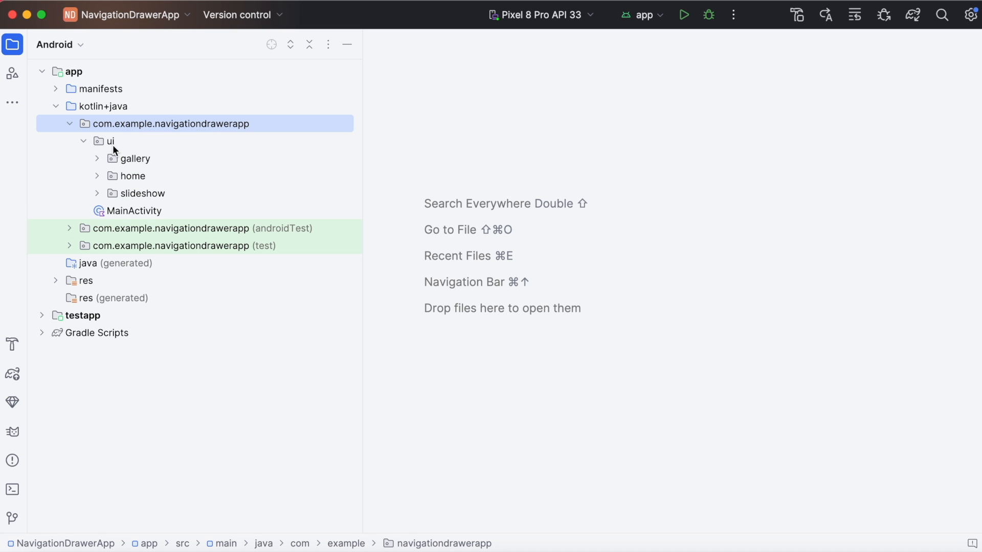
{"action": "left_click", "coordinate": [133, 175]}
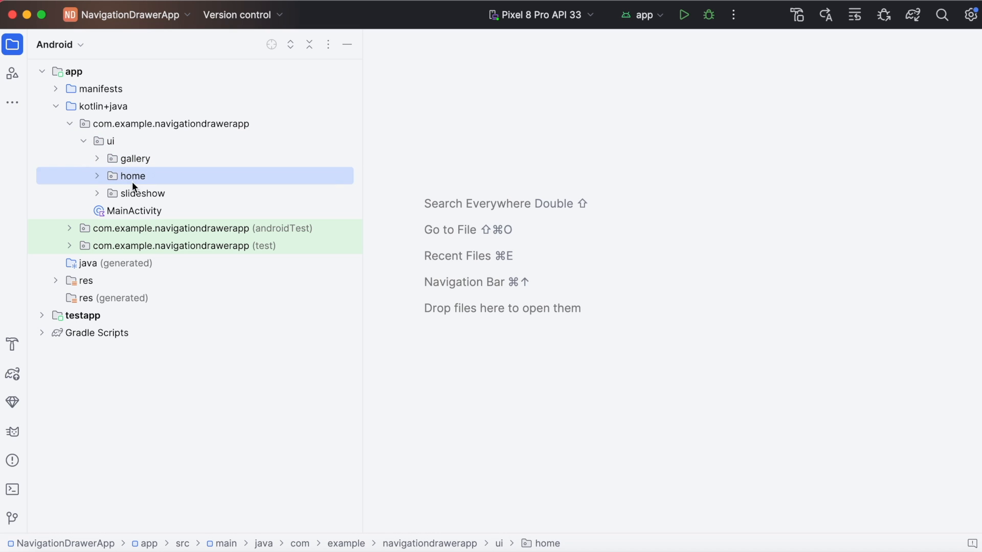
{"action": "left_click", "coordinate": [142, 193]}
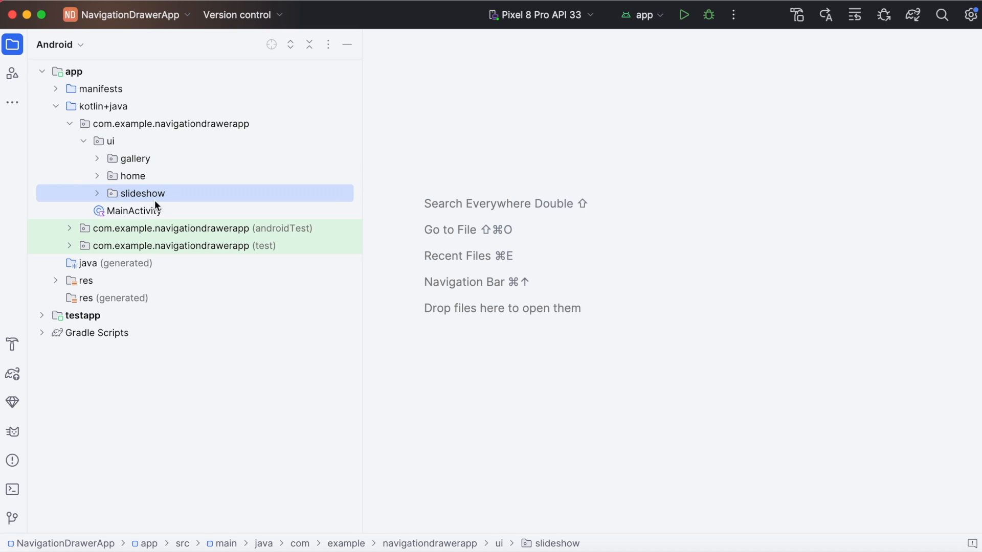
Rename the home package to homeview via Refactor > Rename
{"action": "right_click", "coordinate": [134, 176]}
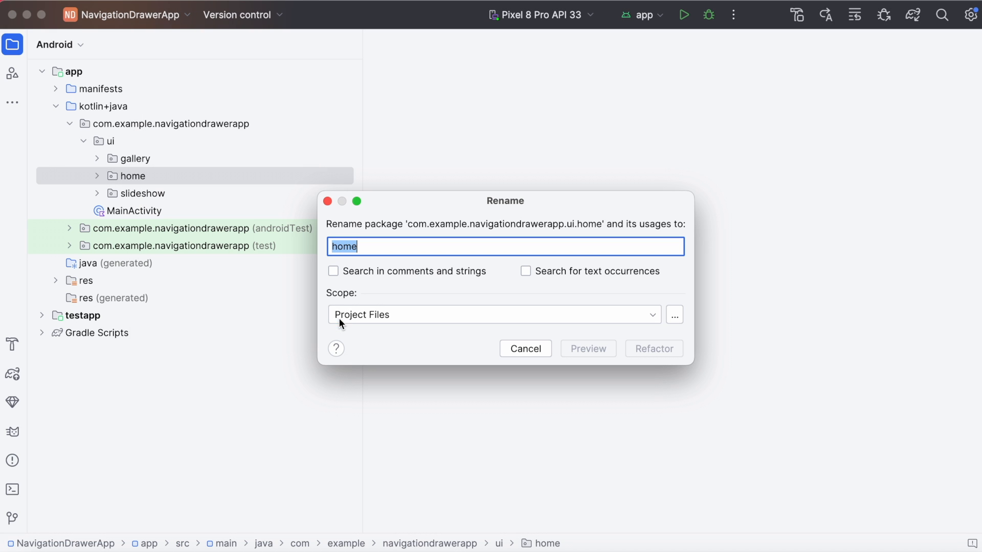
{"action": "type", "text": "v"}
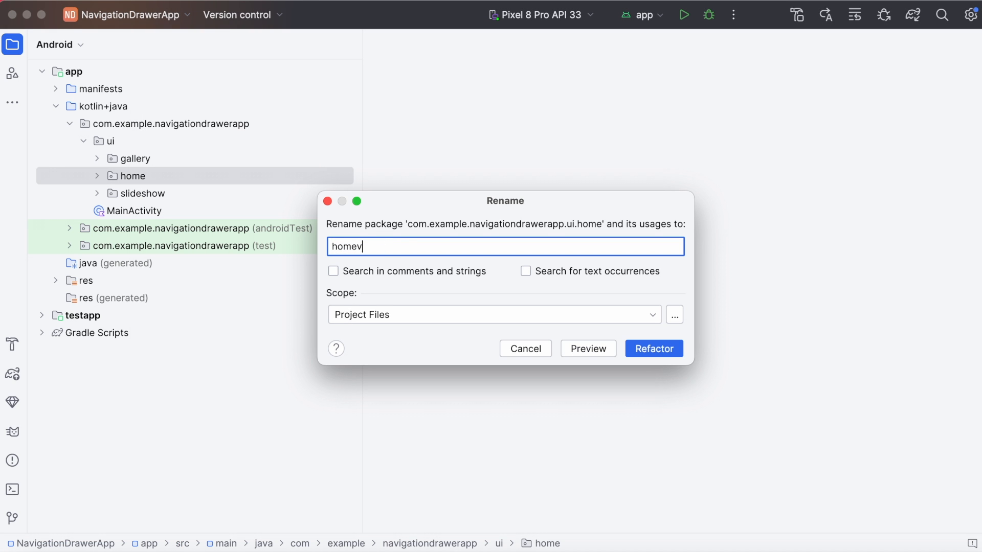
{"action": "type", "text": "iew"}
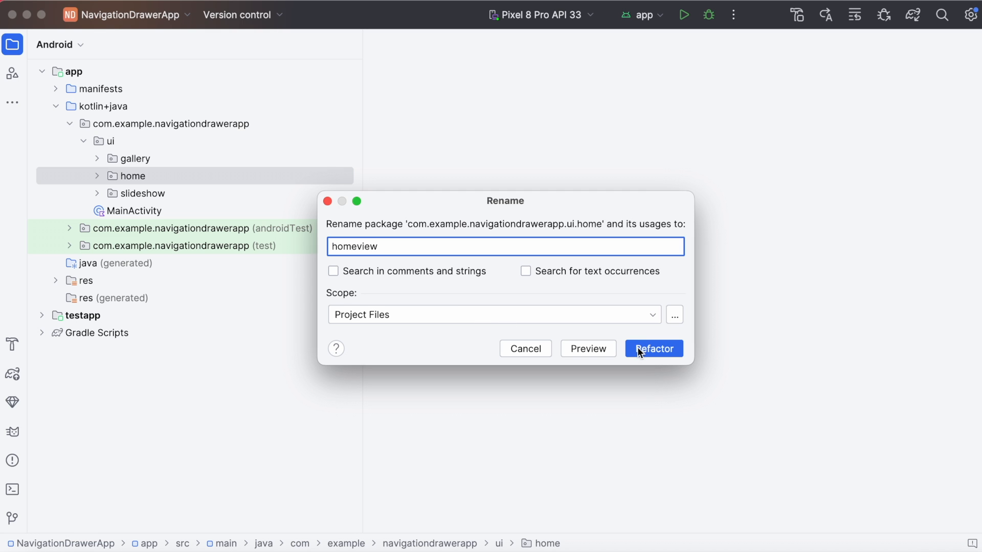
{"action": "left_click", "coordinate": [654, 348]}
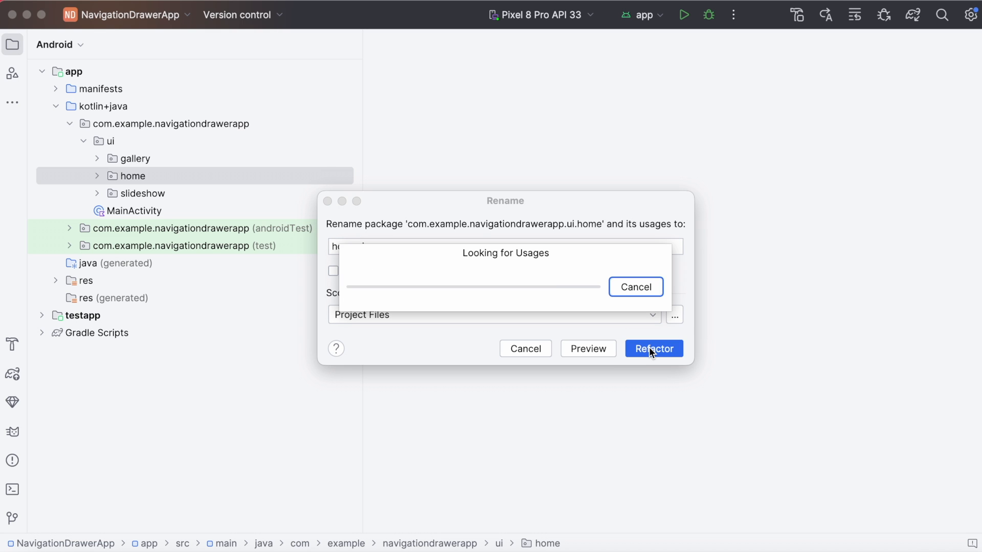
{"action": "left_click", "coordinate": [654, 348]}
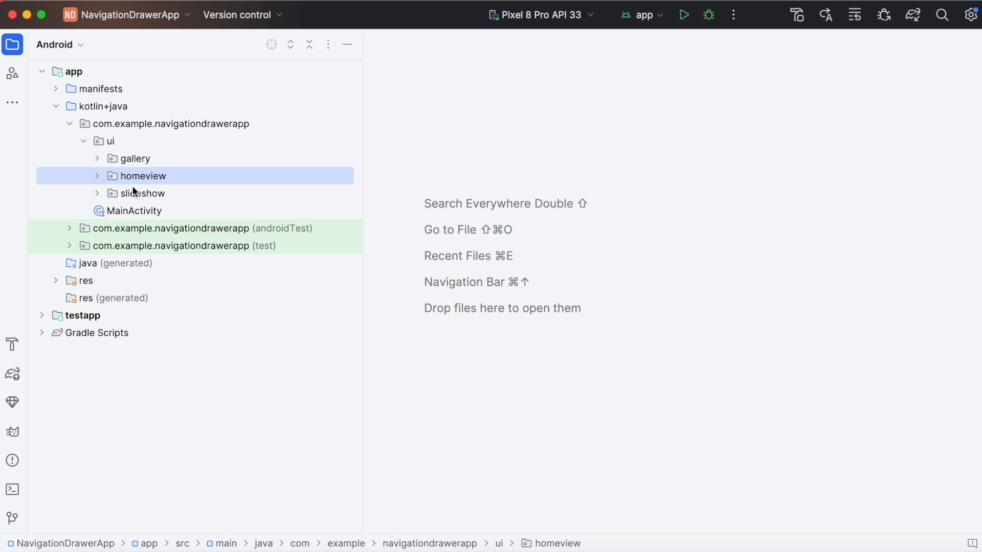
Open HomeFragment, check its homeview package declaration, then close it
{"action": "left_click", "coordinate": [143, 175]}
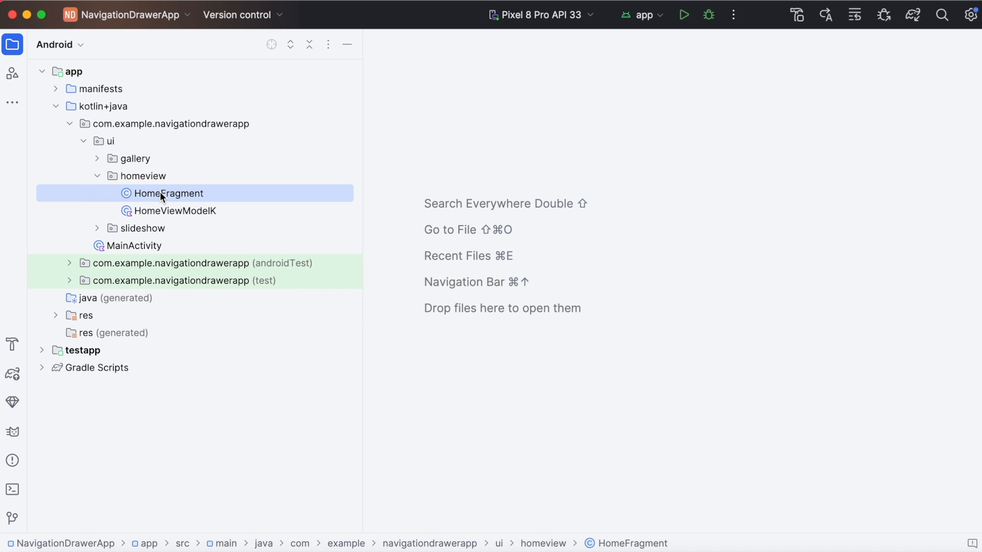
{"action": "double_click", "coordinate": [168, 194]}
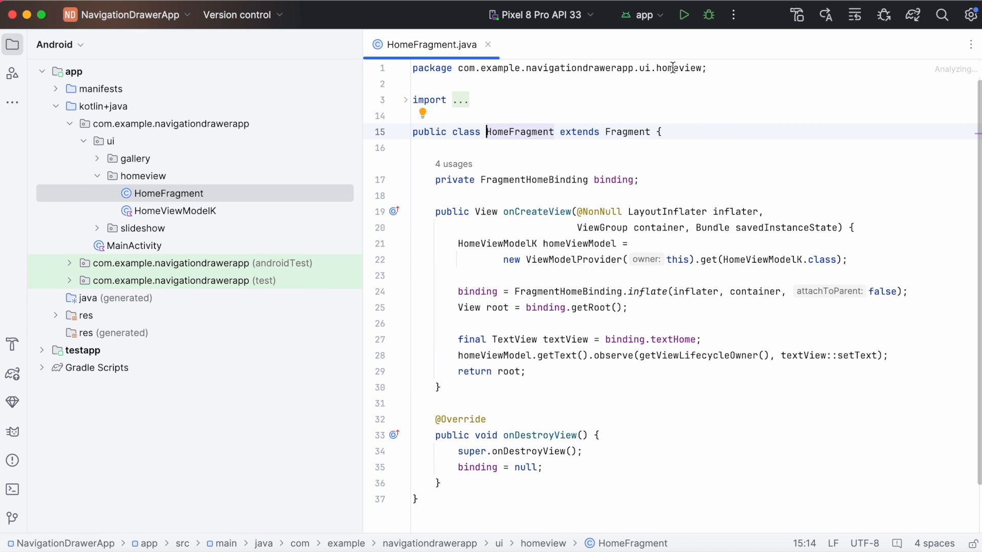
{"action": "double_click", "coordinate": [681, 68]}
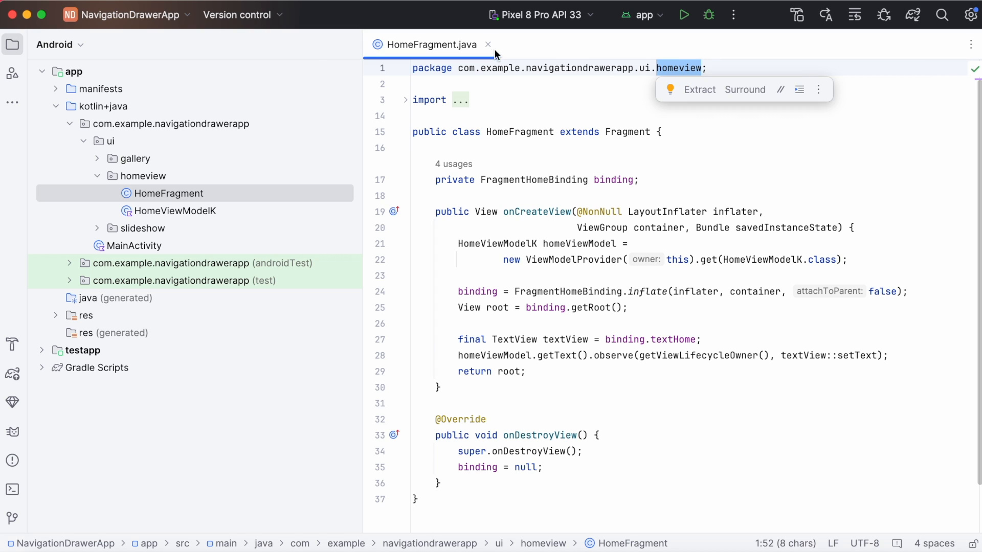
{"action": "left_click", "coordinate": [487, 44]}
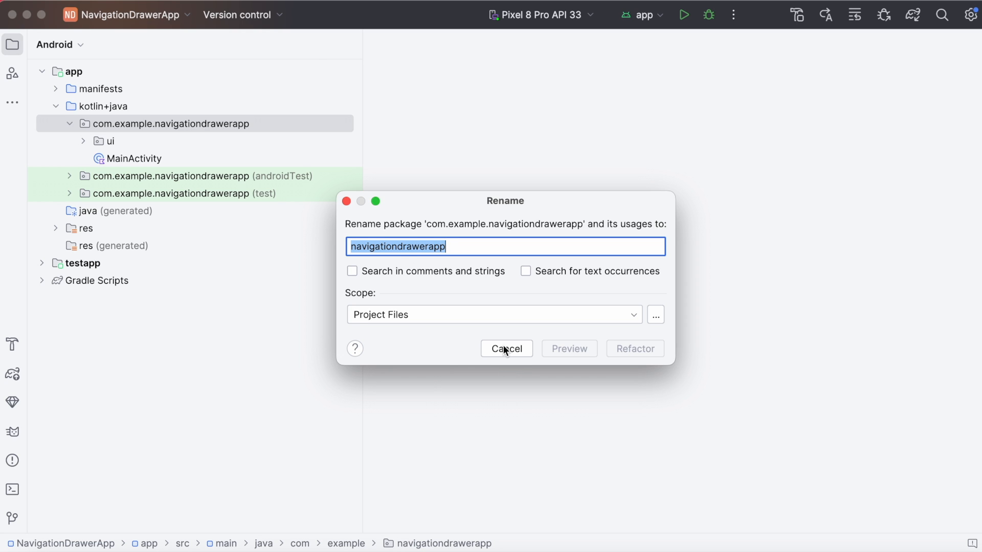
{"action": "left_click", "coordinate": [506, 348]}
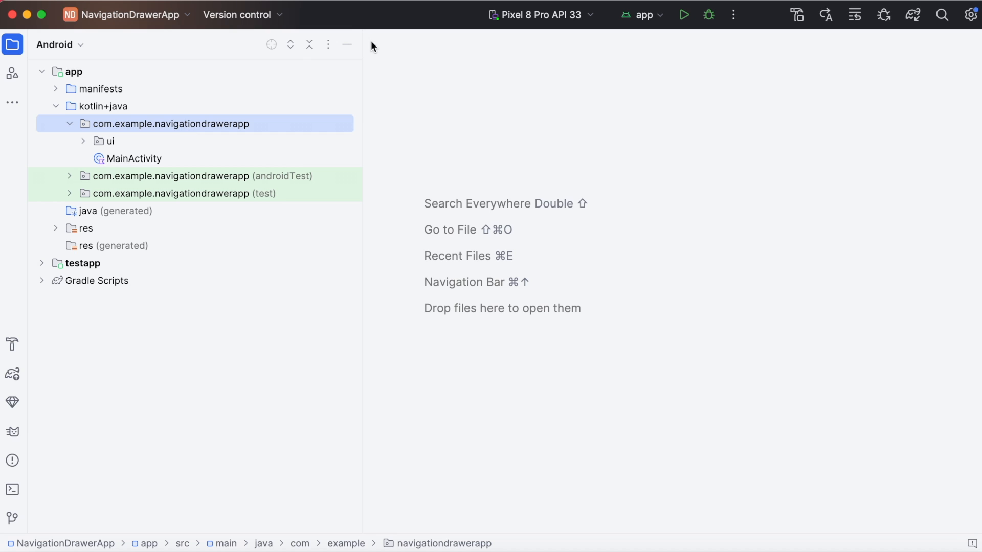
Uncheck Compact Middle Packages so com, example and navigationdrawerapp appear as separate levels
{"action": "left_click", "coordinate": [328, 44]}
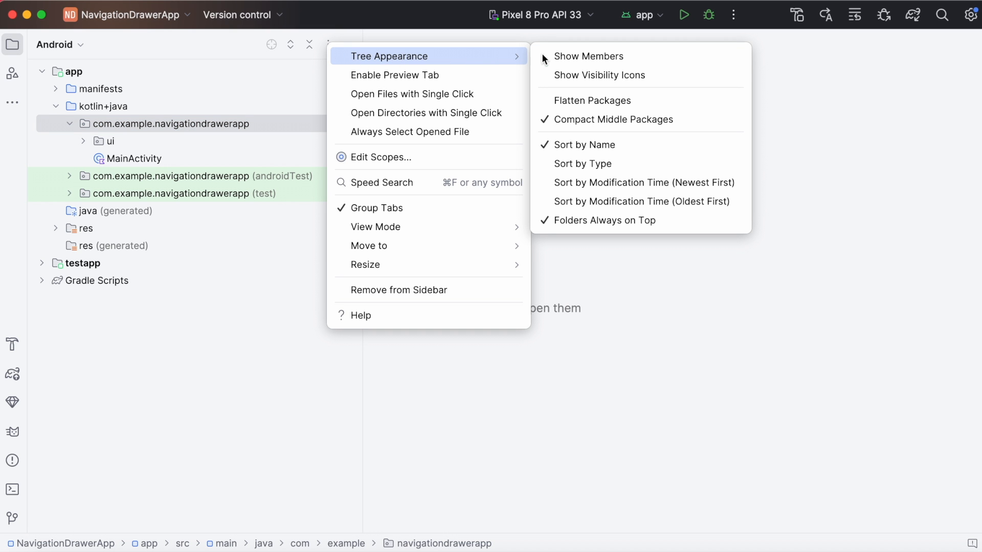
{"action": "mouse_move", "coordinate": [601, 123]}
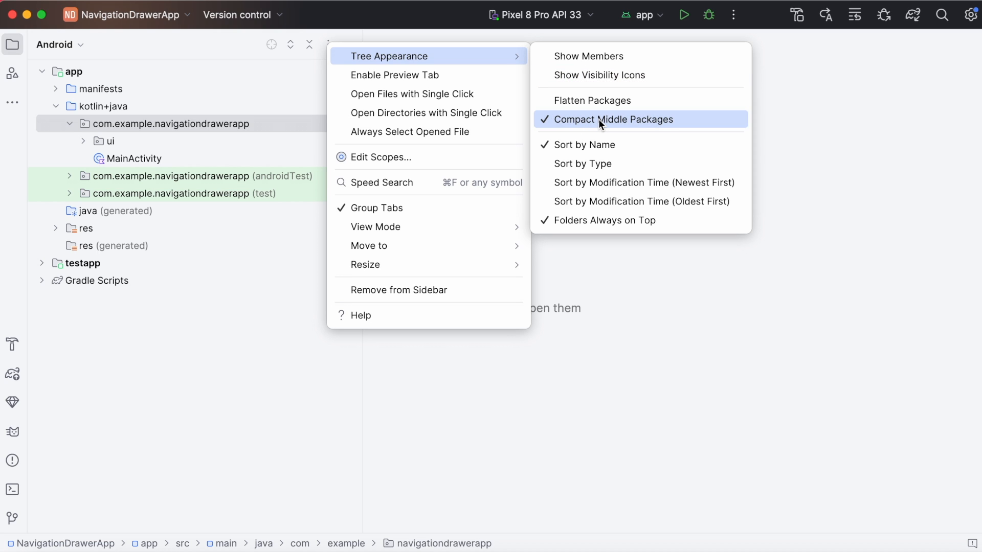
{"action": "left_click", "coordinate": [613, 119]}
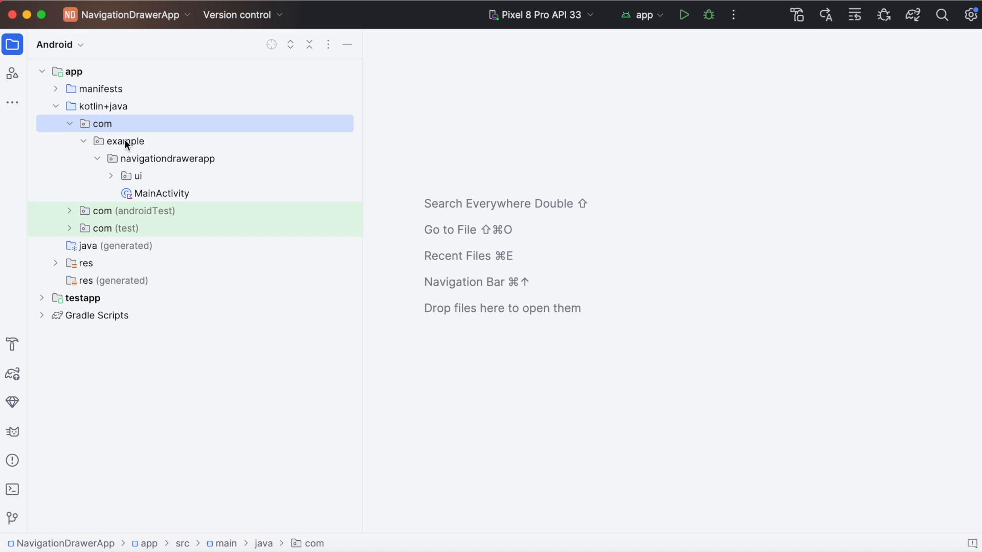
{"action": "left_click", "coordinate": [167, 158]}
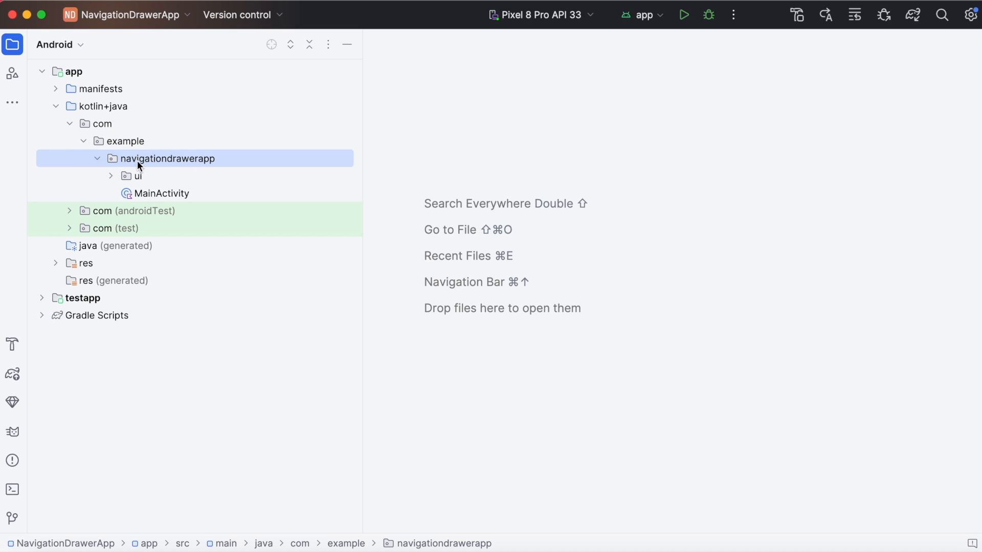
{"action": "left_click", "coordinate": [125, 141]}
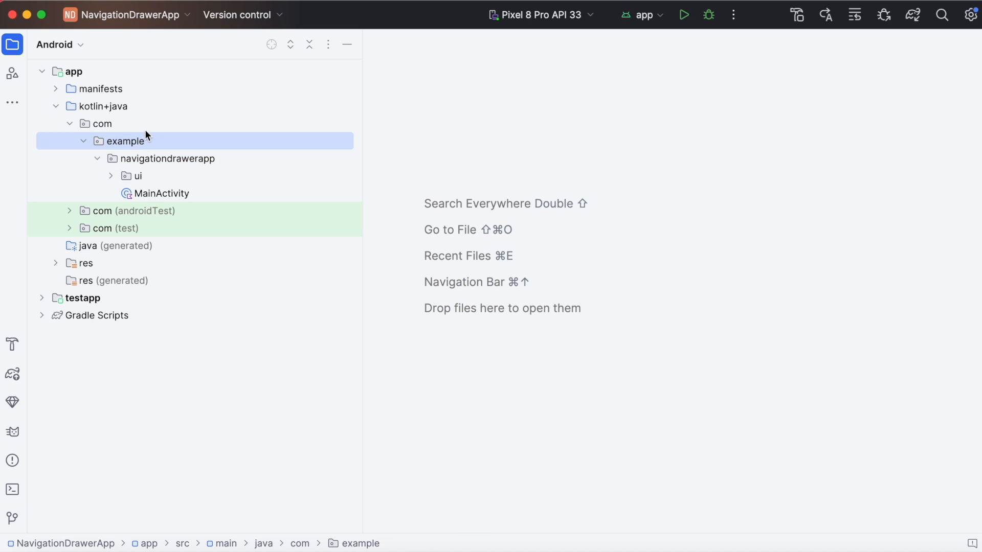
Rename the example package to demo across all directories
{"action": "right_click", "coordinate": [127, 141]}
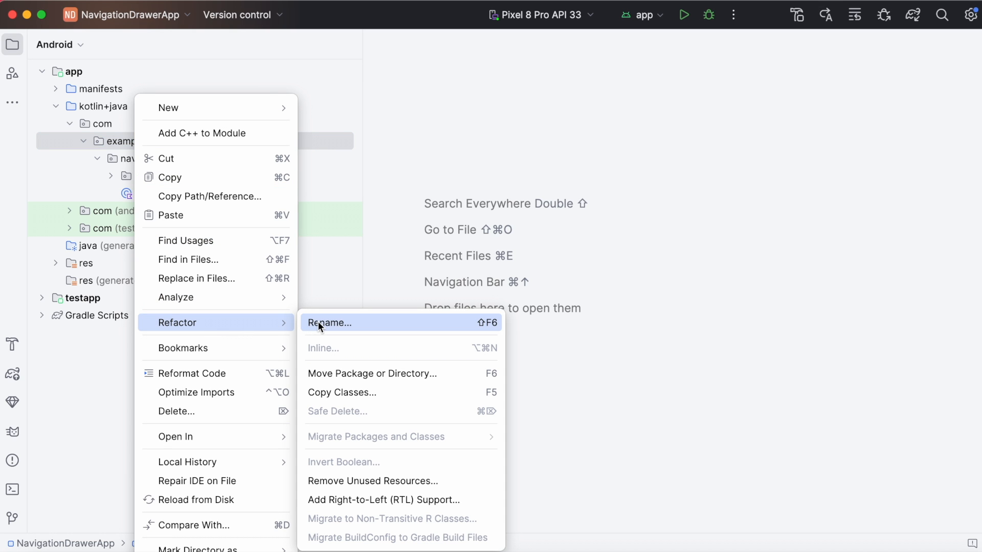
{"action": "left_click", "coordinate": [330, 322]}
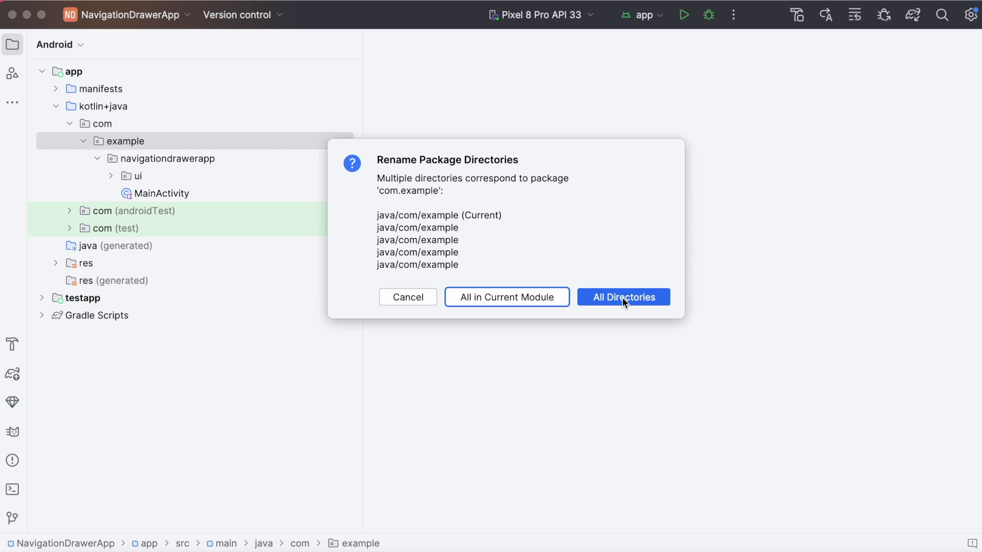
{"action": "left_click", "coordinate": [624, 297]}
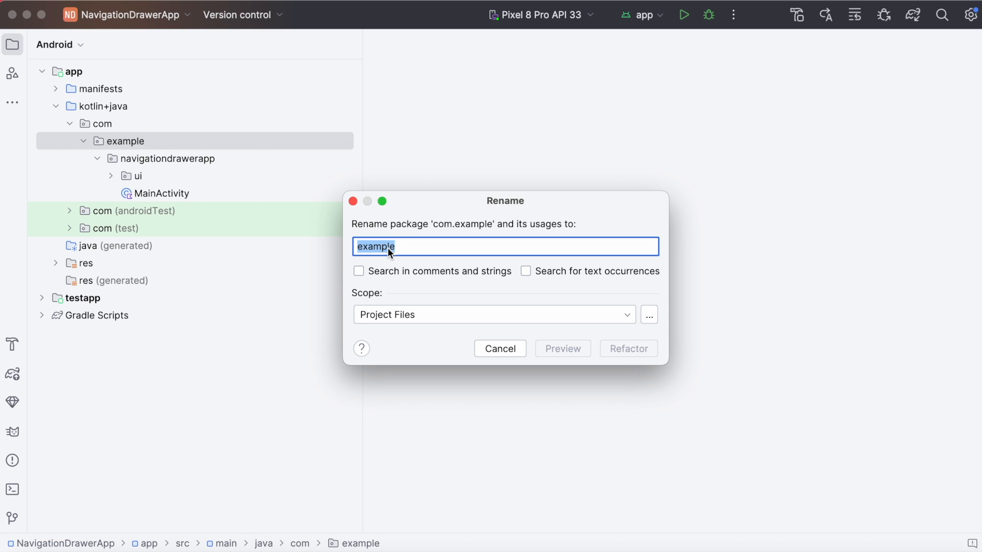
{"action": "type", "text": "demo"}
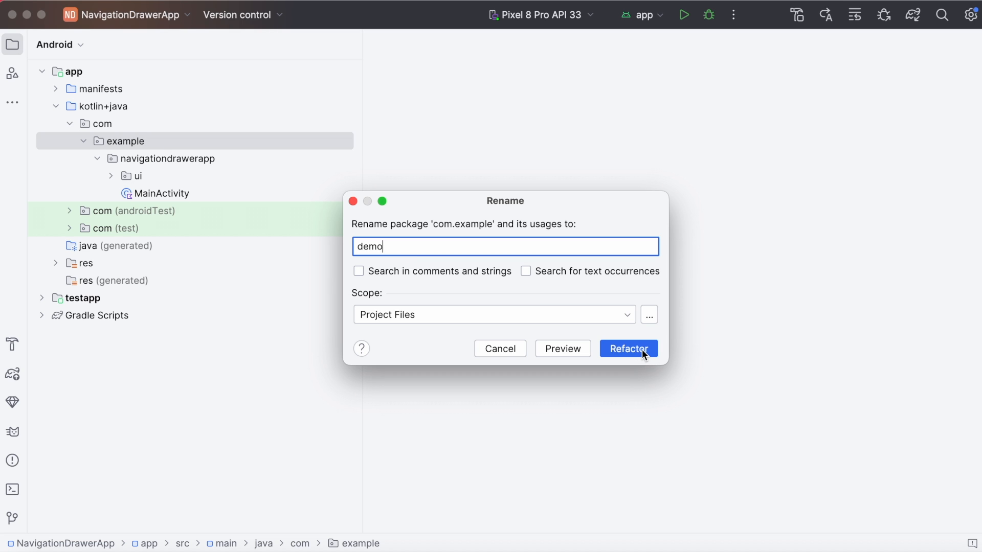
{"action": "left_click", "coordinate": [629, 349]}
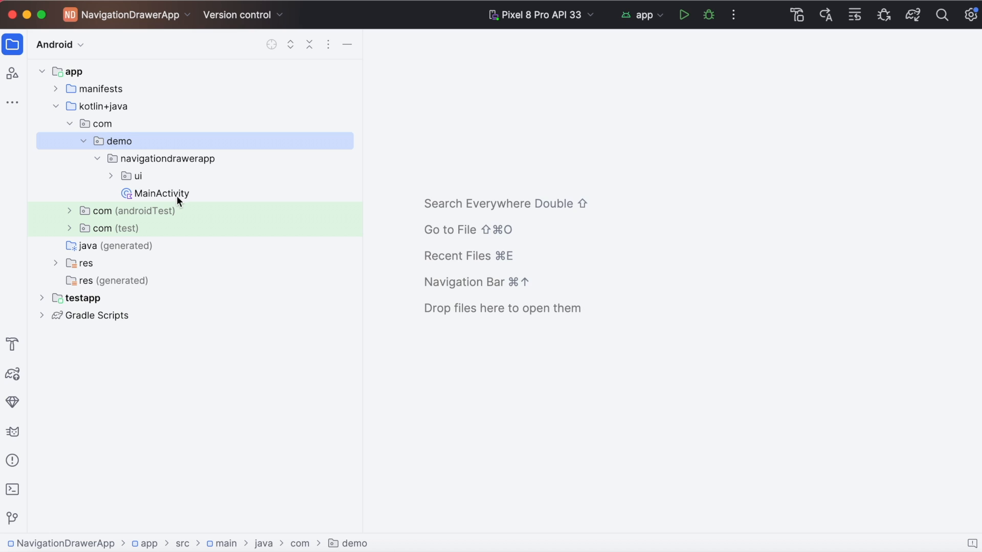
Open MainActivity and expand its imports to confirm the com.demo.navigationdrawerapp paths
{"action": "double_click", "coordinate": [160, 193]}
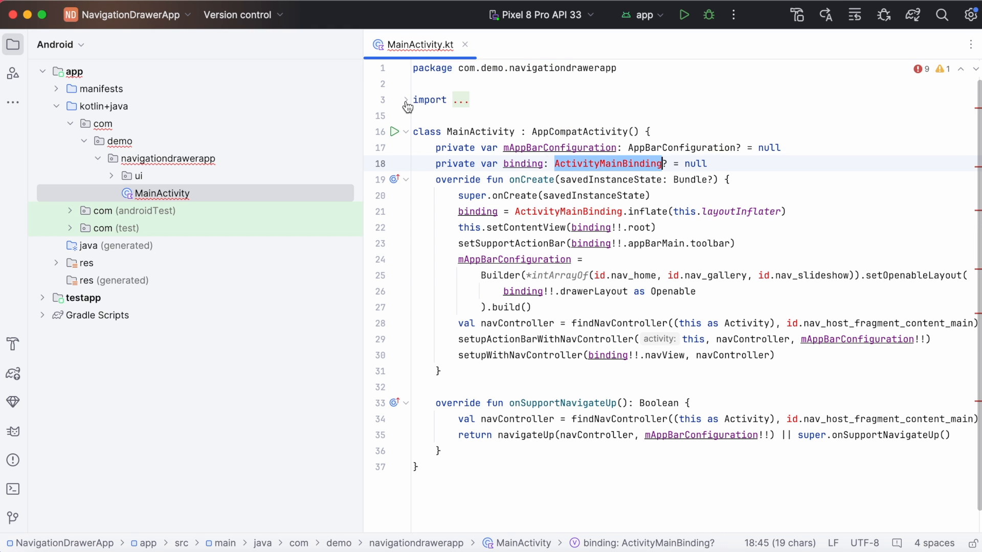
{"action": "left_click", "coordinate": [405, 100]}
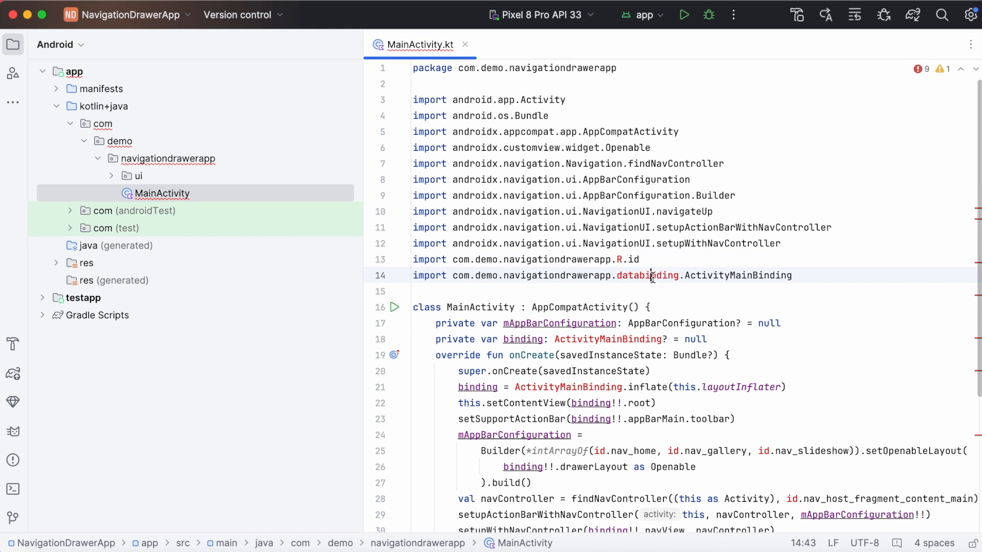
{"action": "left_click", "coordinate": [639, 259]}
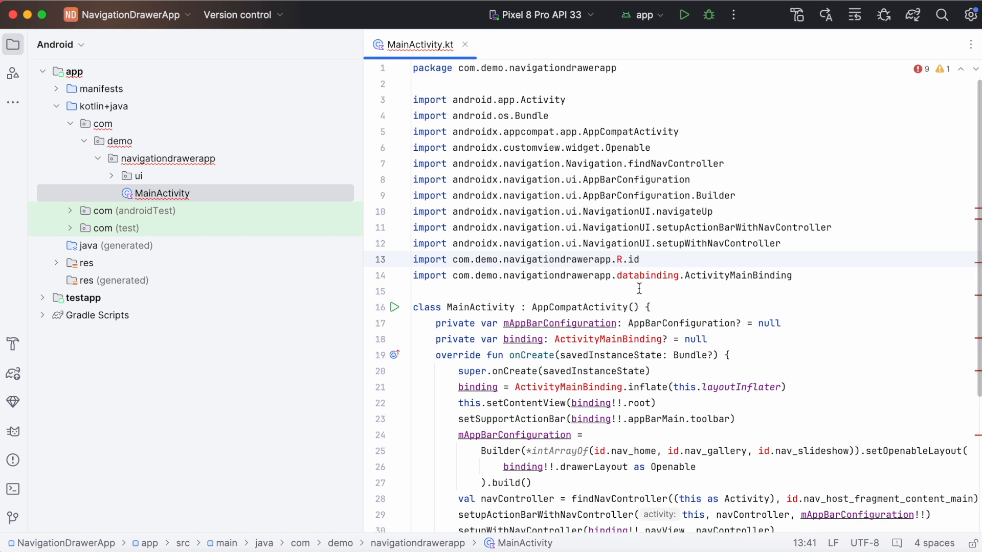
{"action": "mouse_move", "coordinate": [466, 45]}
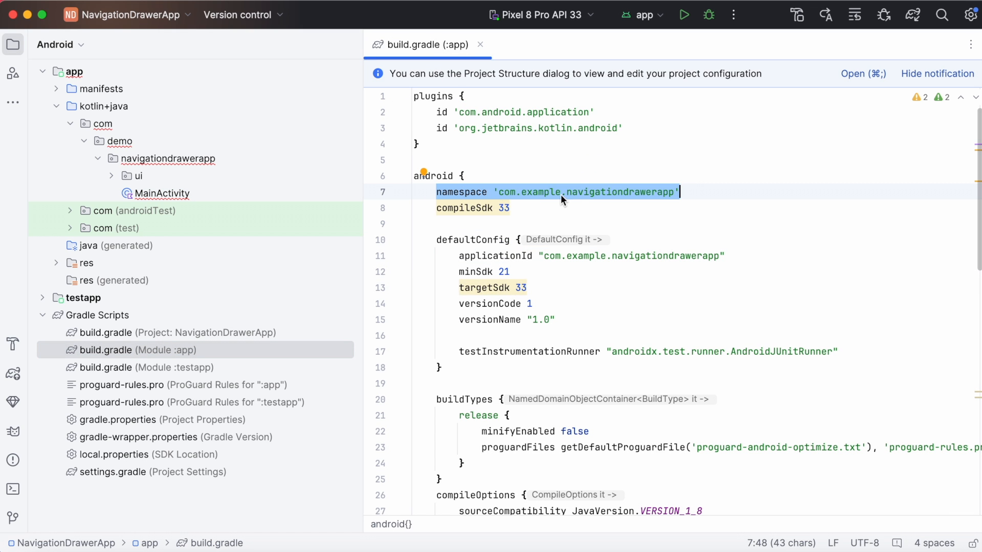
Select 'example' in the namespace line of build.gradle (Module :app)
{"action": "double_click", "coordinate": [537, 192]}
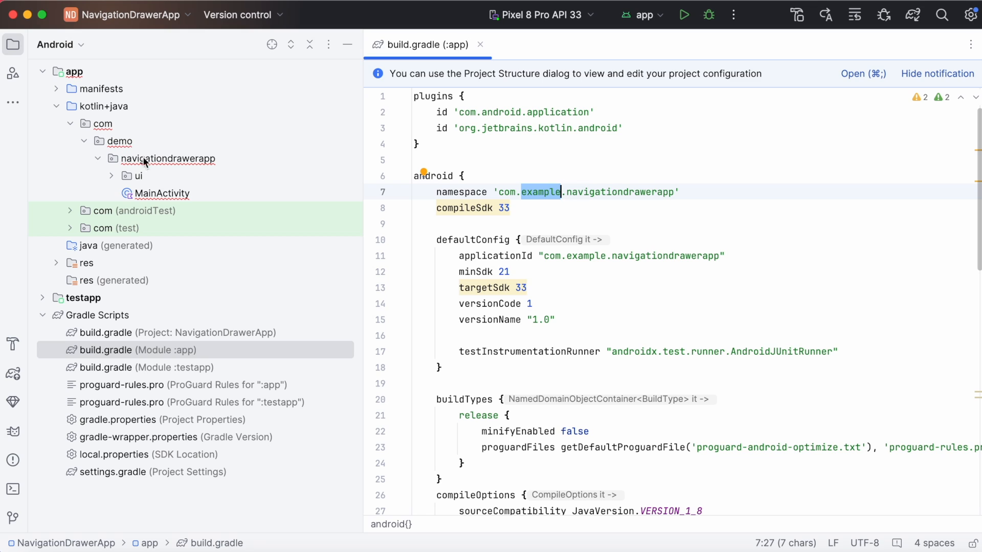
{"action": "mouse_move", "coordinate": [542, 202]}
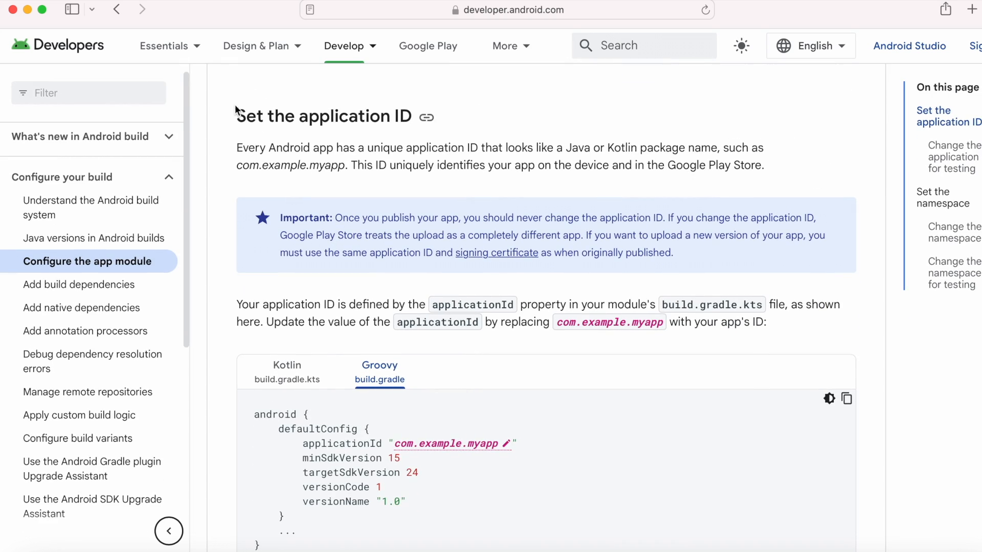
Read the application ID and namespace guidance, highlighting advice to keep them the same
{"action": "scroll", "scroll_direction": "down", "scroll_amount": 3}
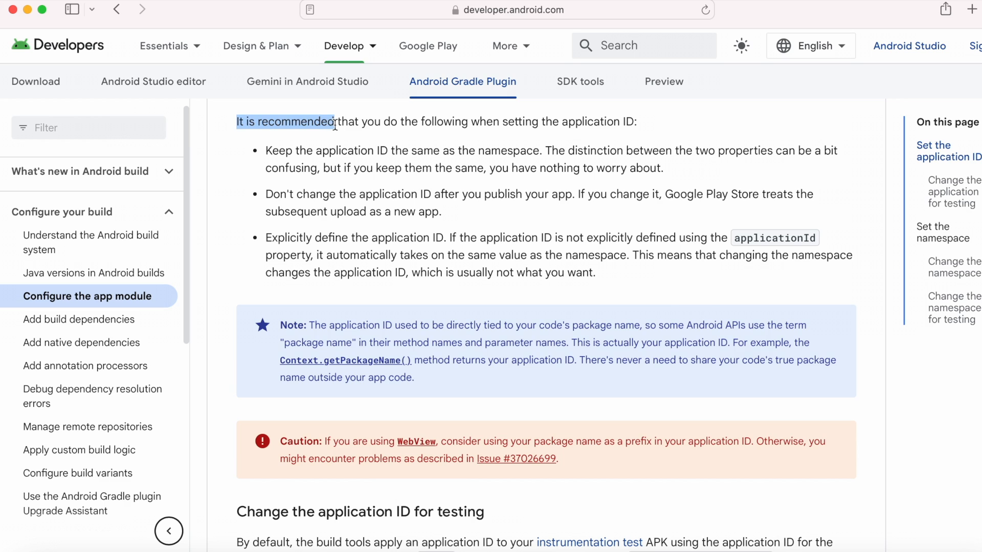
{"action": "left_click_drag", "start_coordinate": [265, 150], "coordinate": [509, 168]}
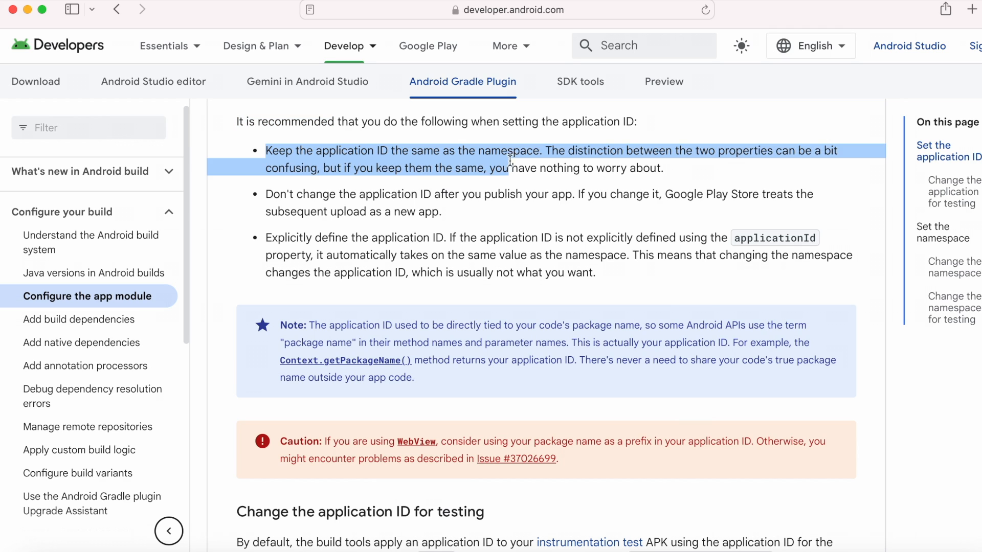
{"action": "left_click", "coordinate": [549, 150]}
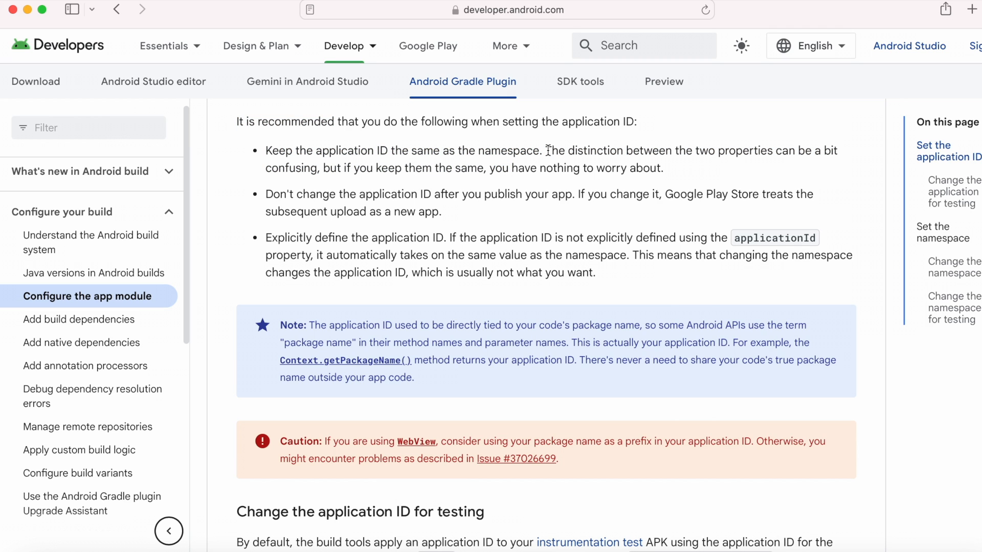
{"action": "left_click_drag", "start_coordinate": [546, 151], "coordinate": [661, 167]}
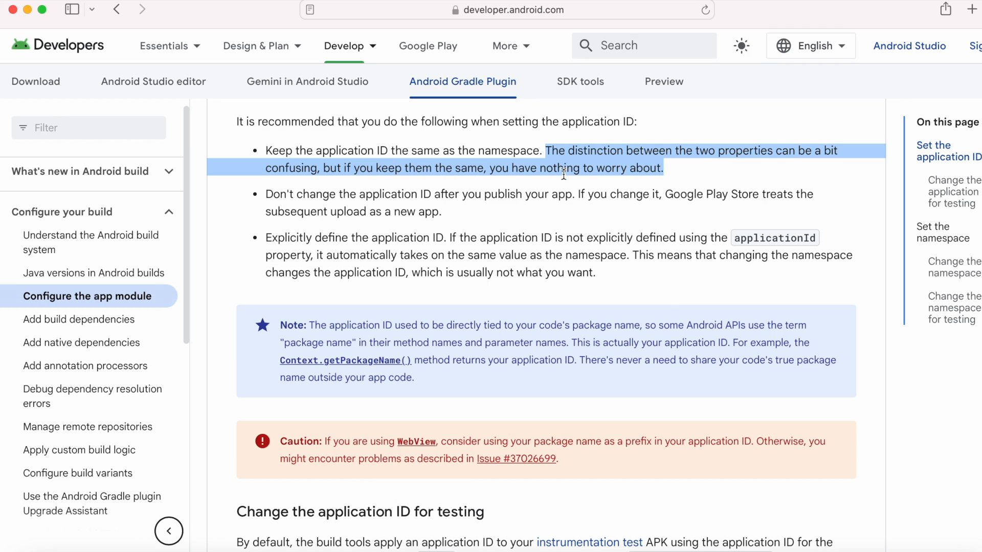
{"action": "left_click", "coordinate": [625, 172]}
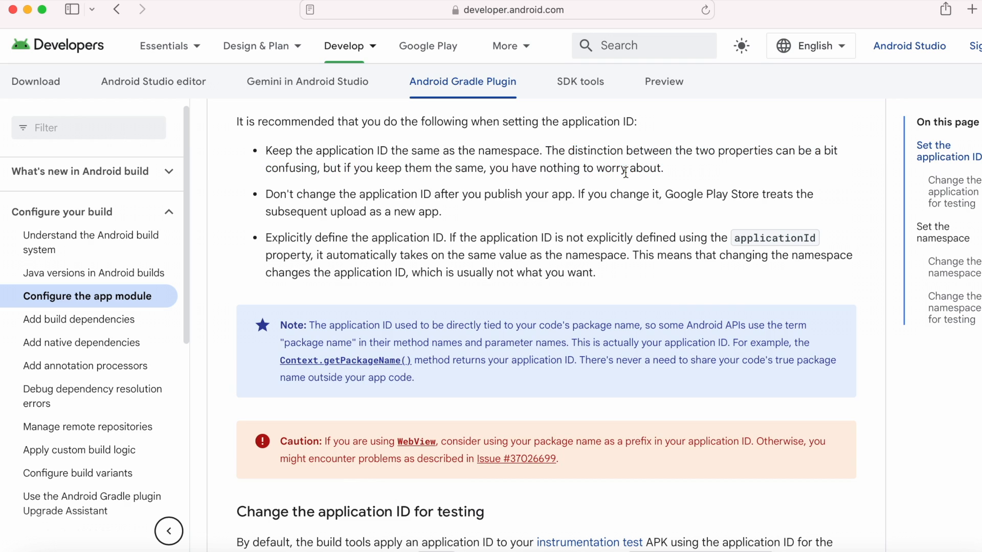
{"action": "mouse_move", "coordinate": [536, 168]}
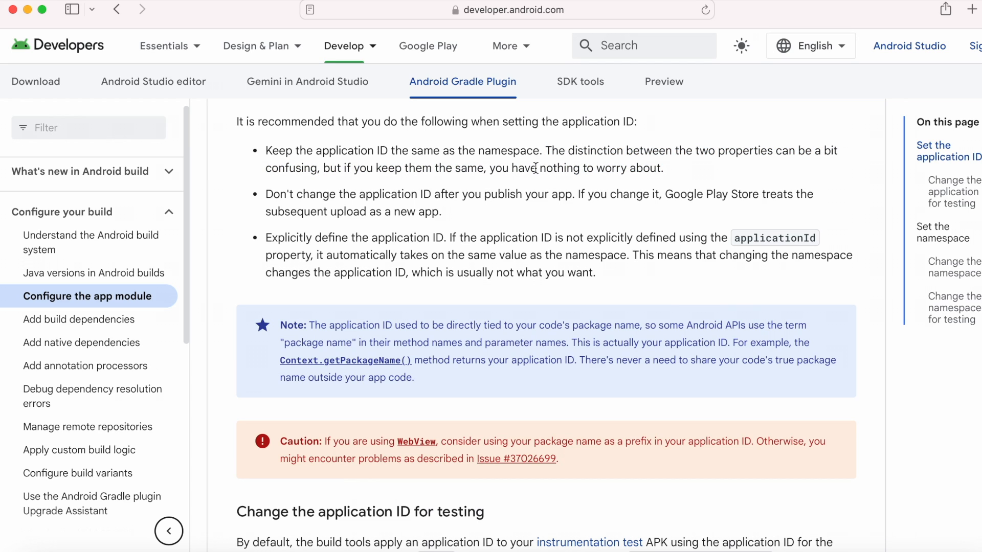
{"action": "mouse_move", "coordinate": [505, 168]}
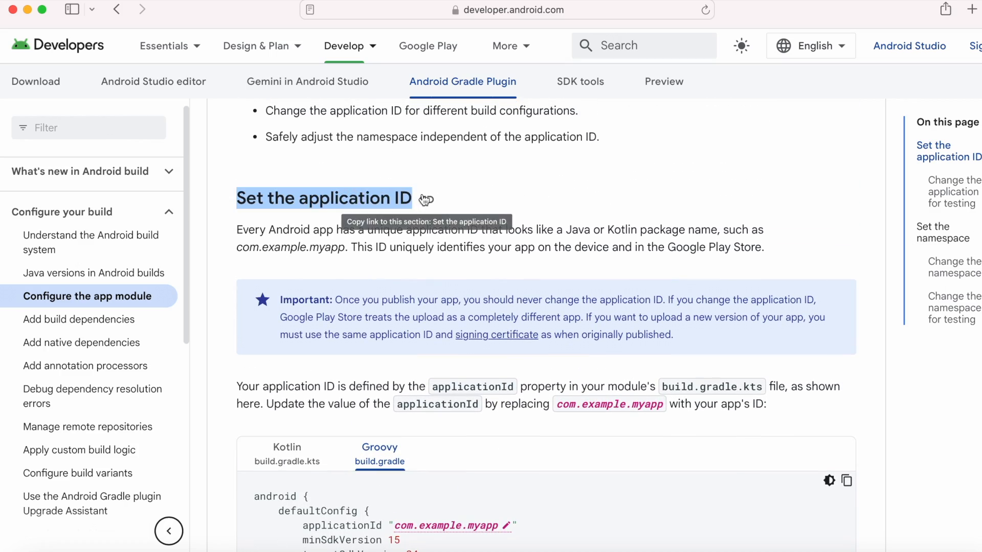
{"action": "scroll", "scroll_direction": "down", "scroll_amount": 3}
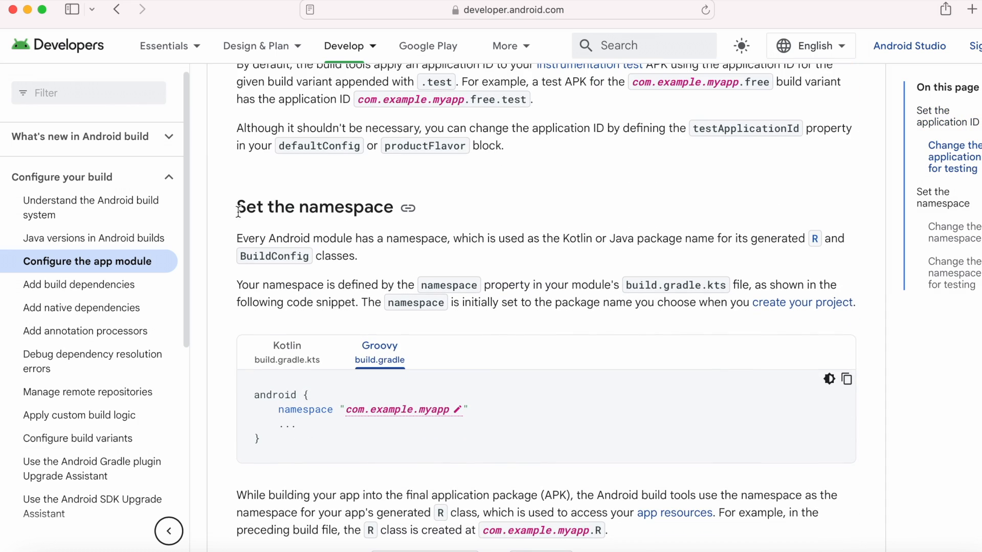
{"action": "scroll", "scroll_direction": "down", "scroll_amount": 3}
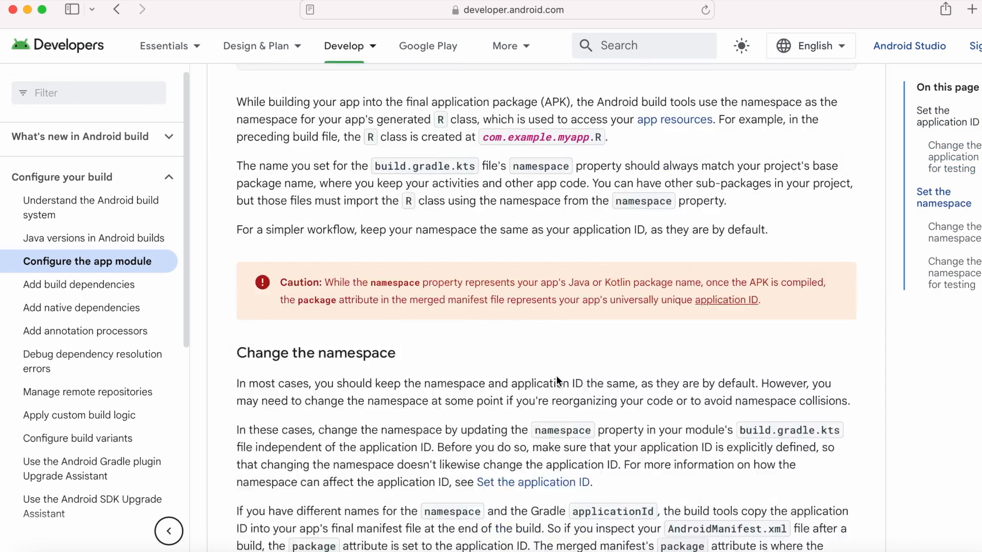
{"action": "scroll", "scroll_direction": "down", "scroll_amount": 3}
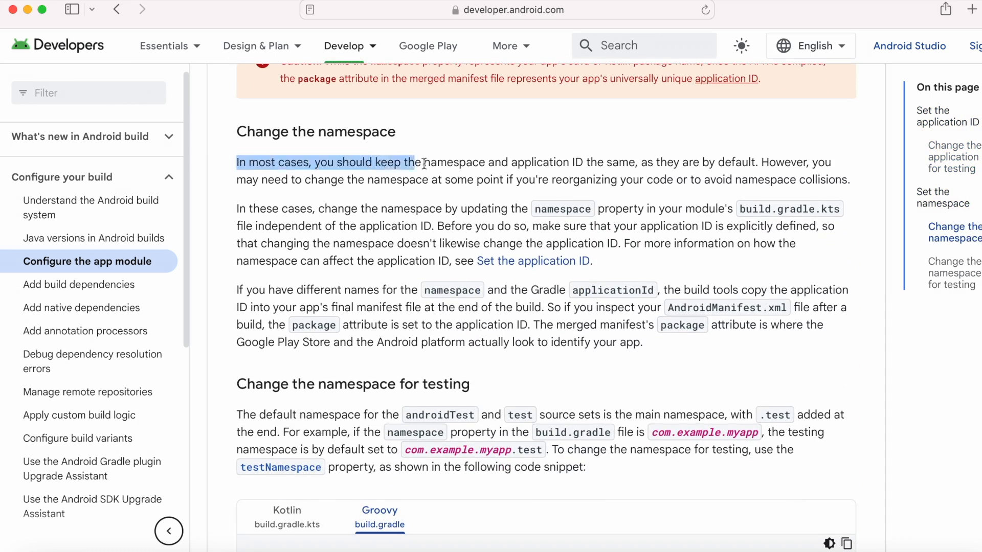
{"action": "left_click_drag", "start_coordinate": [423, 163], "coordinate": [742, 162]}
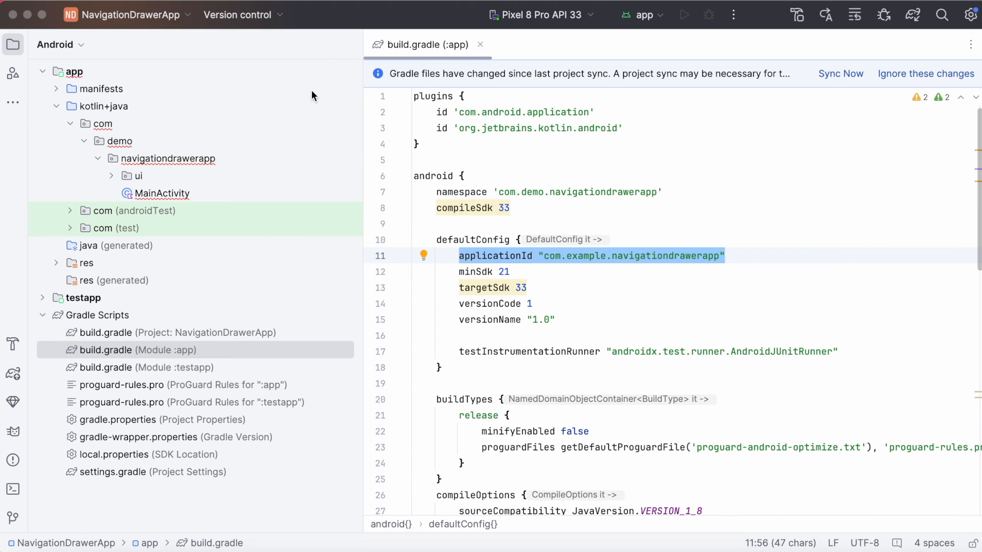
Change applicationId to com.demo.navigationdrawerapp, sync Gradle, and collapse Gradle Scripts
{"action": "double_click", "coordinate": [585, 256]}
{"action": "type", "text": "demo"}
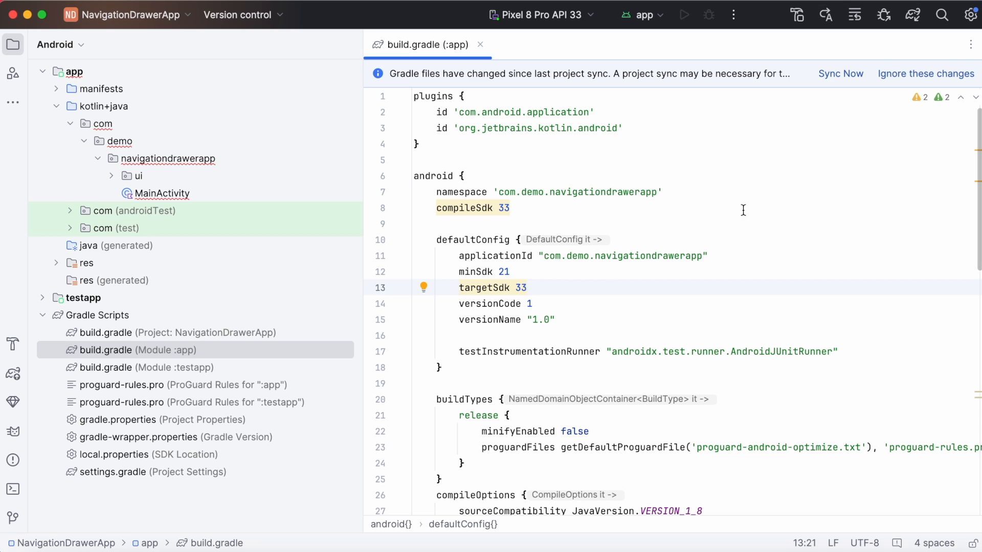
{"action": "left_click", "coordinate": [841, 74]}
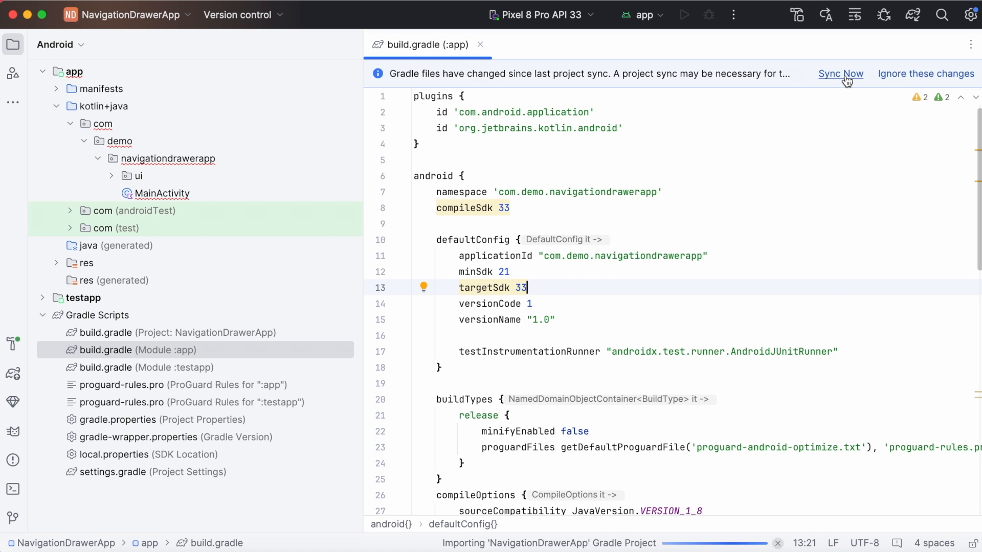
{"action": "left_click", "coordinate": [841, 73]}
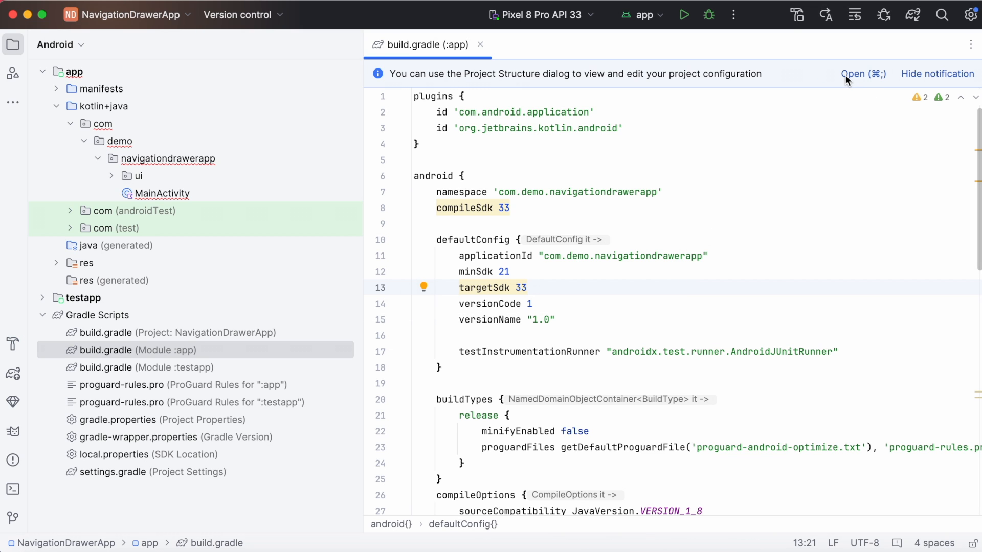
{"action": "left_click", "coordinate": [41, 315]}
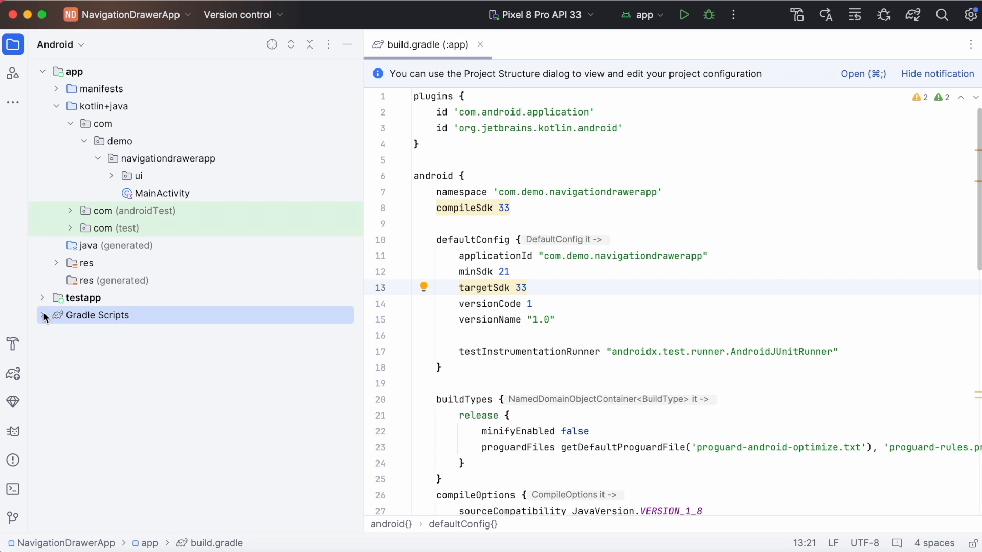
Close build.gradle, reopen MainActivity to check it, then close it too
{"action": "left_click", "coordinate": [480, 44]}
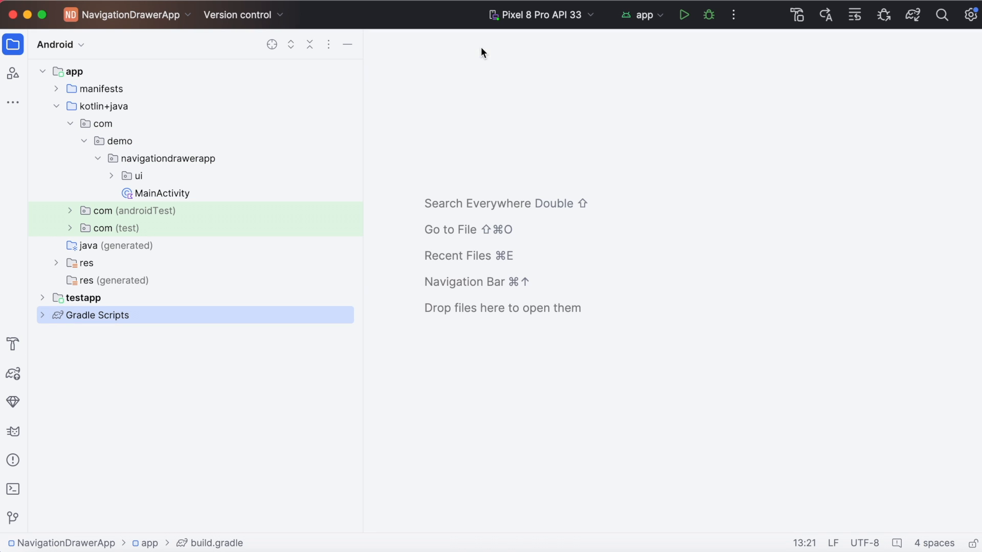
{"action": "double_click", "coordinate": [162, 193]}
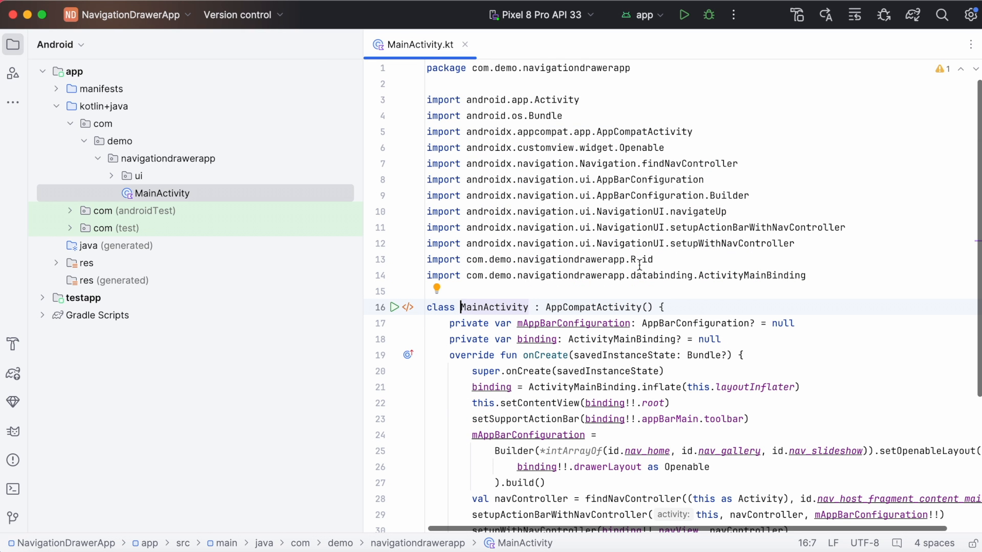
{"action": "left_click", "coordinate": [469, 44]}
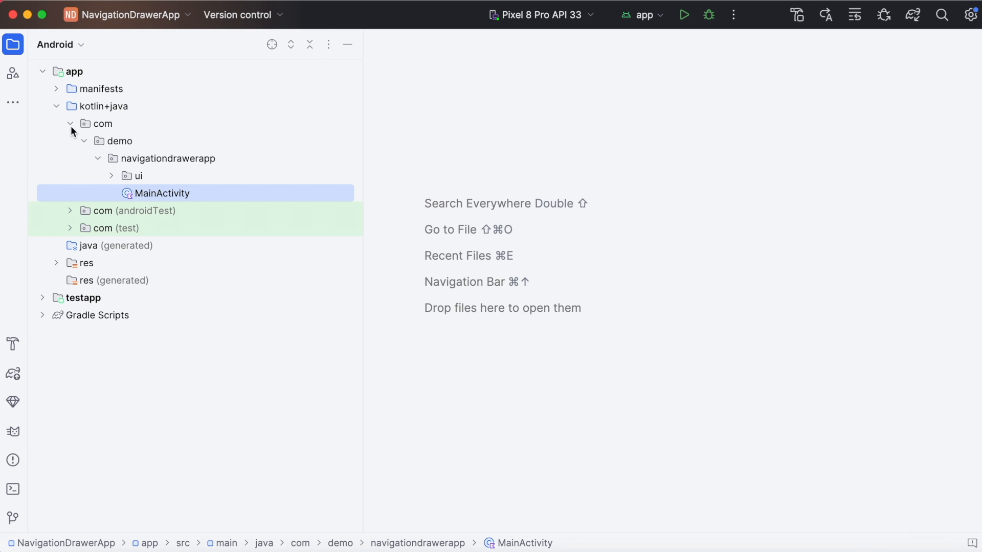
{"action": "left_click", "coordinate": [167, 159]}
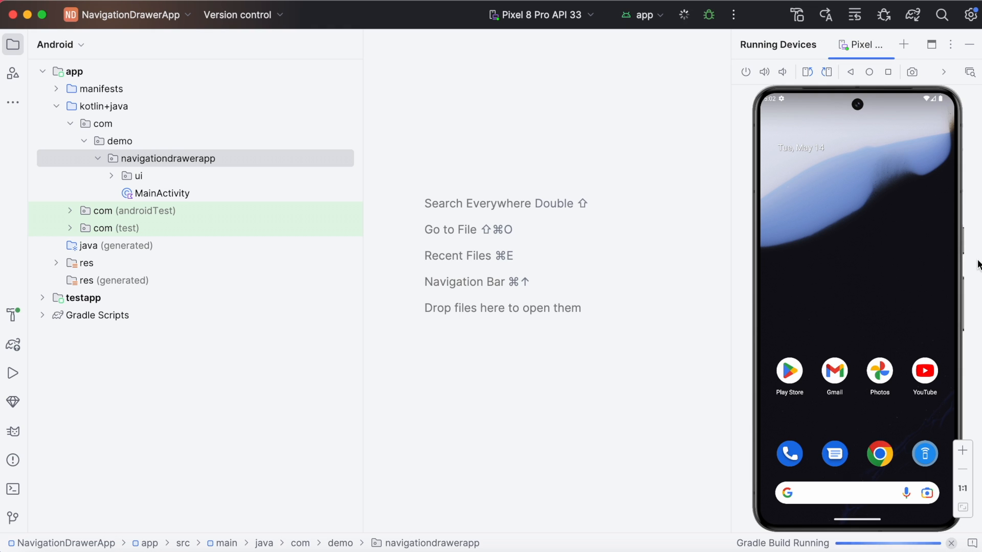
Run the app on the Pixel 8 Pro API 33 emulator
{"action": "left_click", "coordinate": [684, 15]}
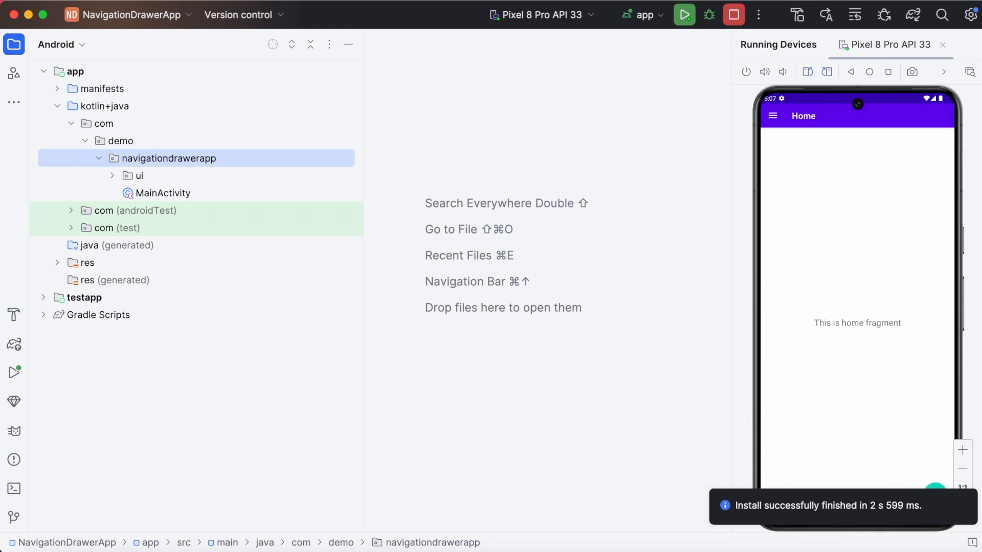